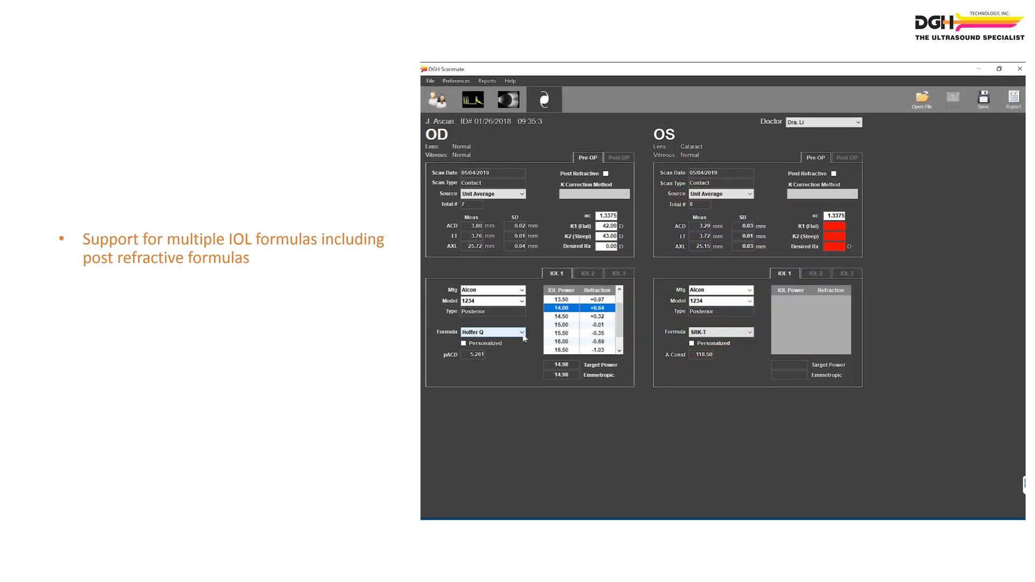
# Switch the OD IOL 1 formula from Hoffer Q to another formula from the list
pyautogui.click(521, 332)
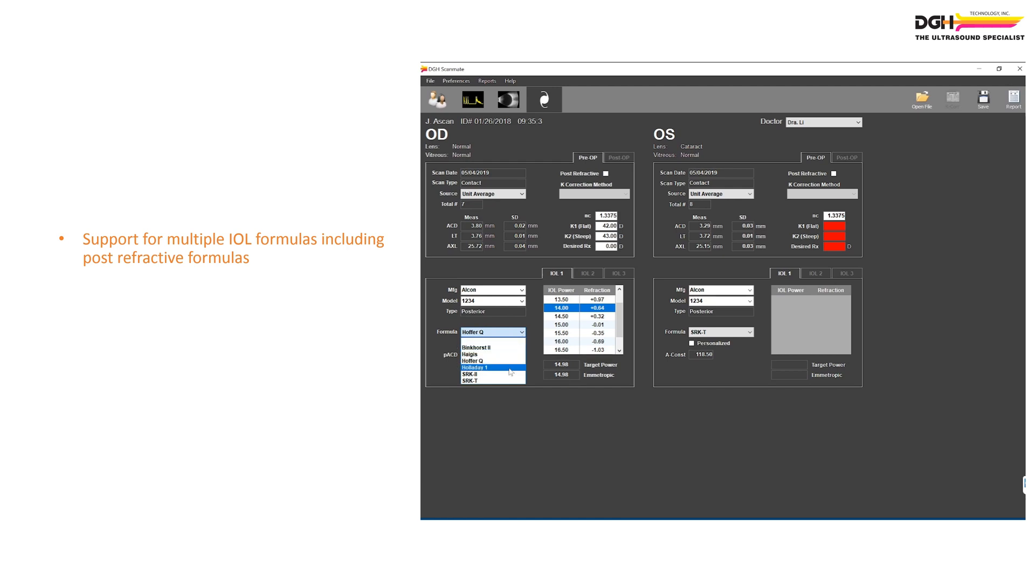
pyautogui.click(470, 380)
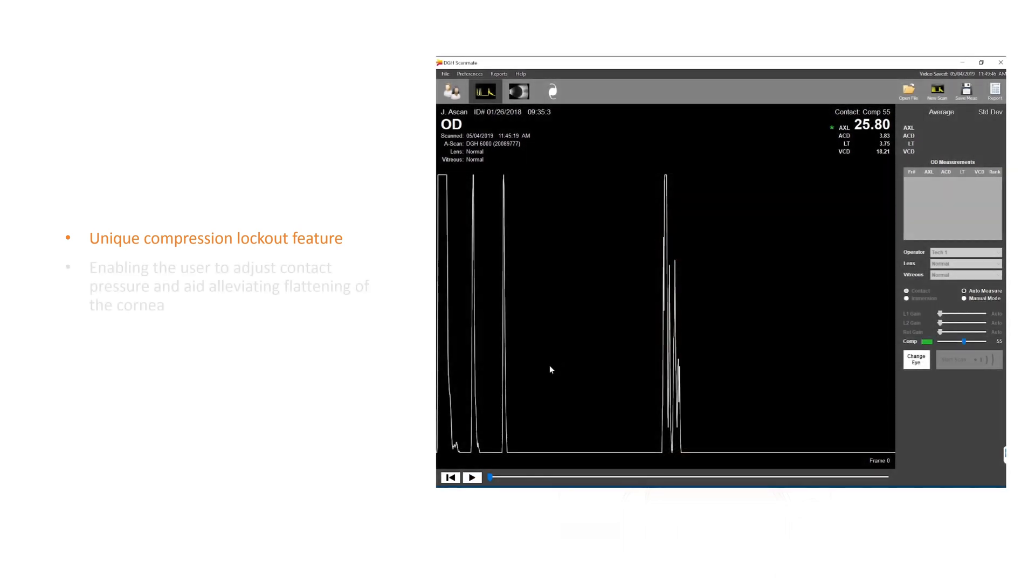
pyautogui.click(472, 478)
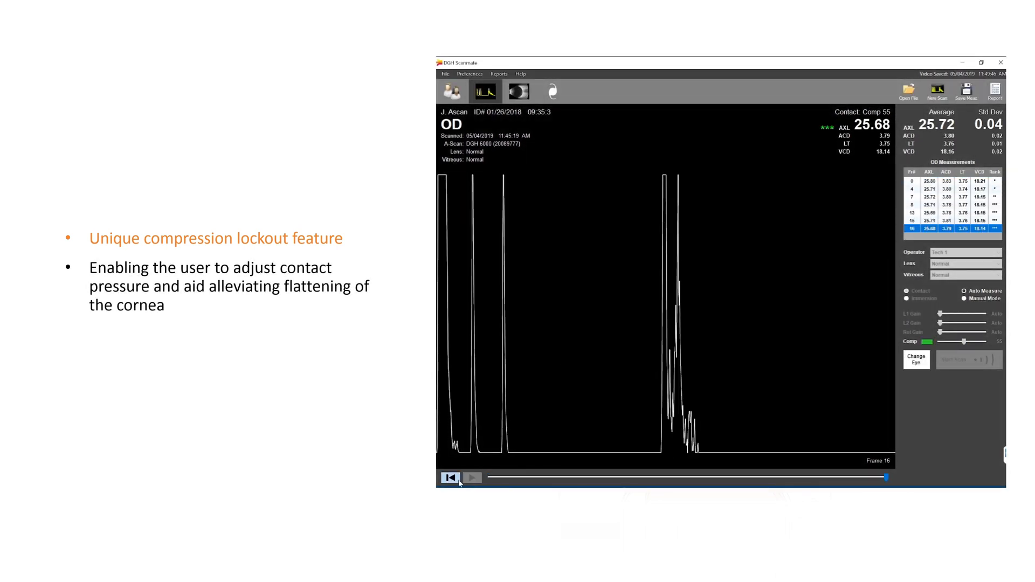
pyautogui.click(451, 478)
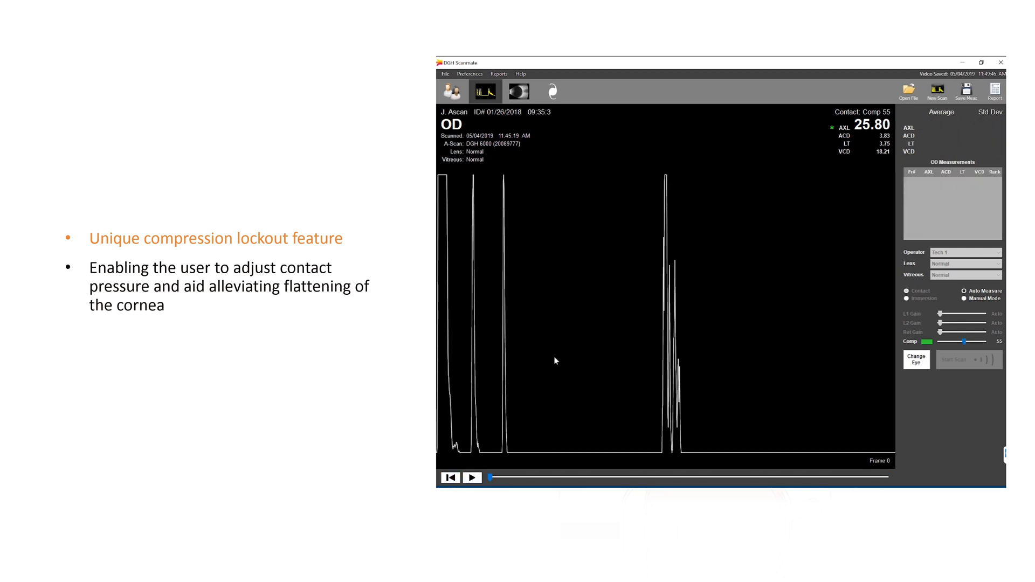